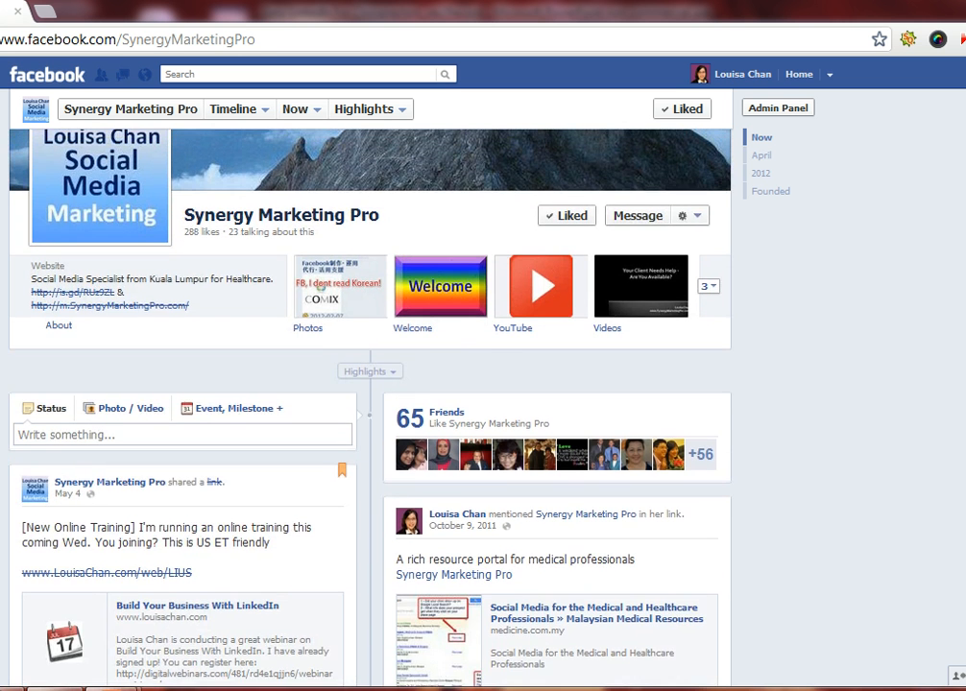
Reach the Admin Panel's Manage menu and choose Use Activity Log for Synergy Marketing Pro
scroll(down, 3)
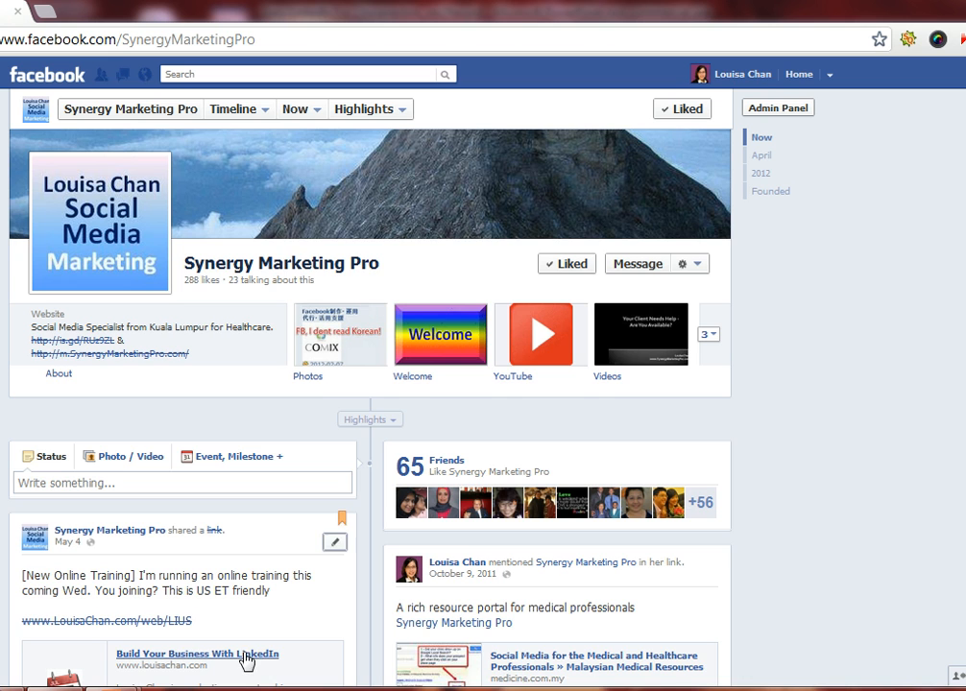
scroll(down, 3)
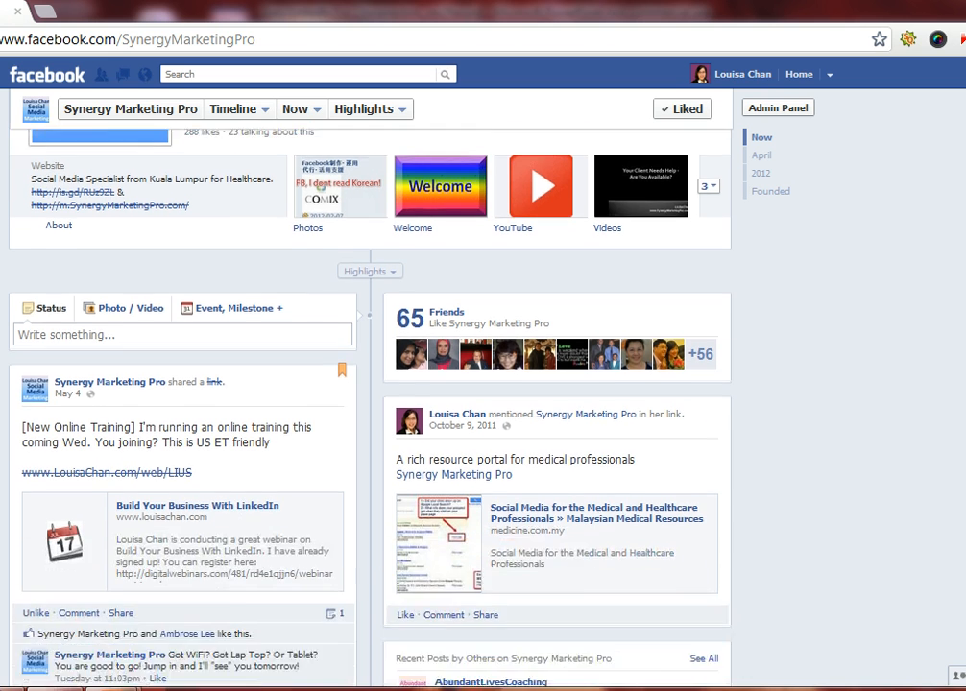
scroll(down, 3)
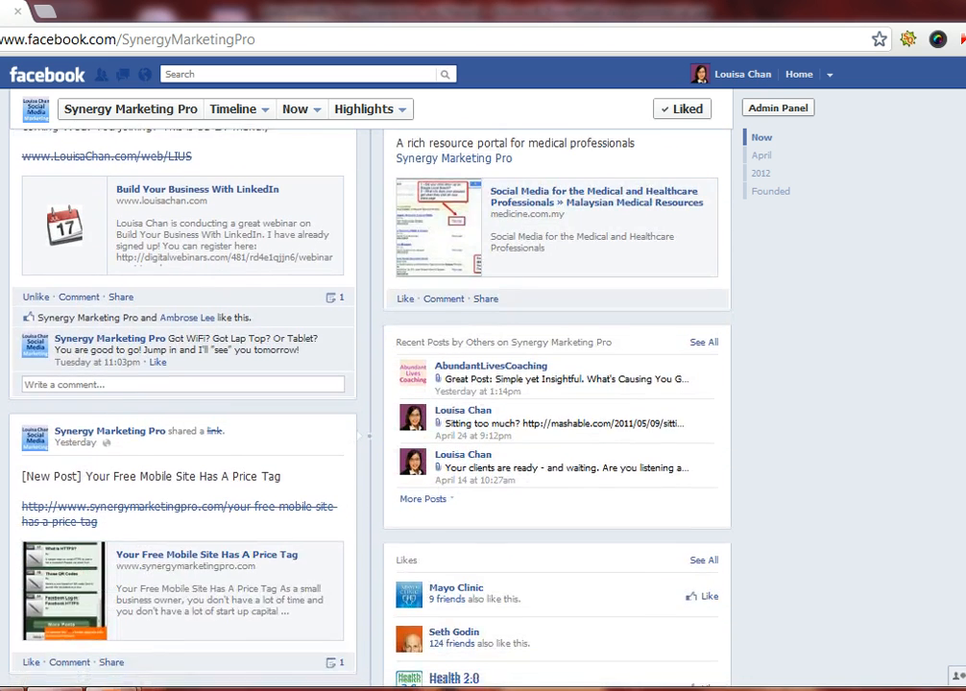
scroll(down, 3)
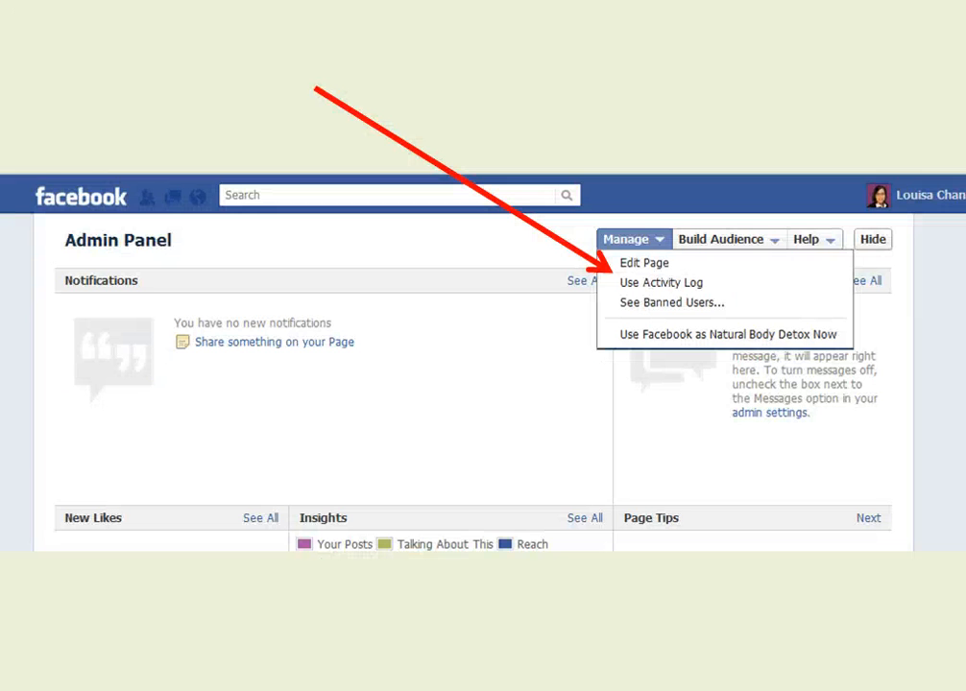
mouse_move(661, 242)
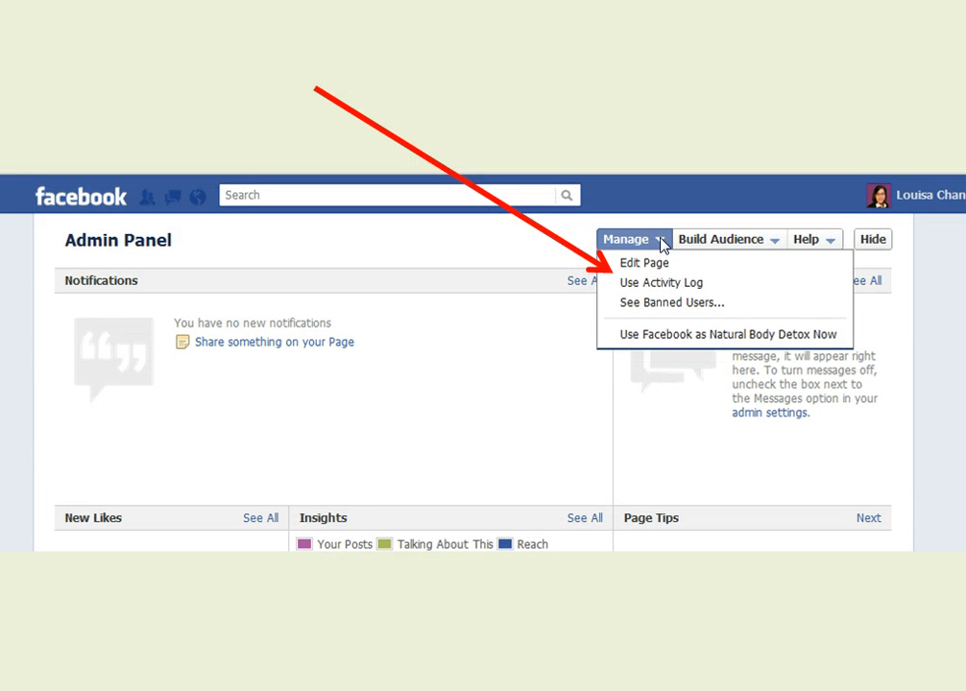
mouse_move(660, 284)
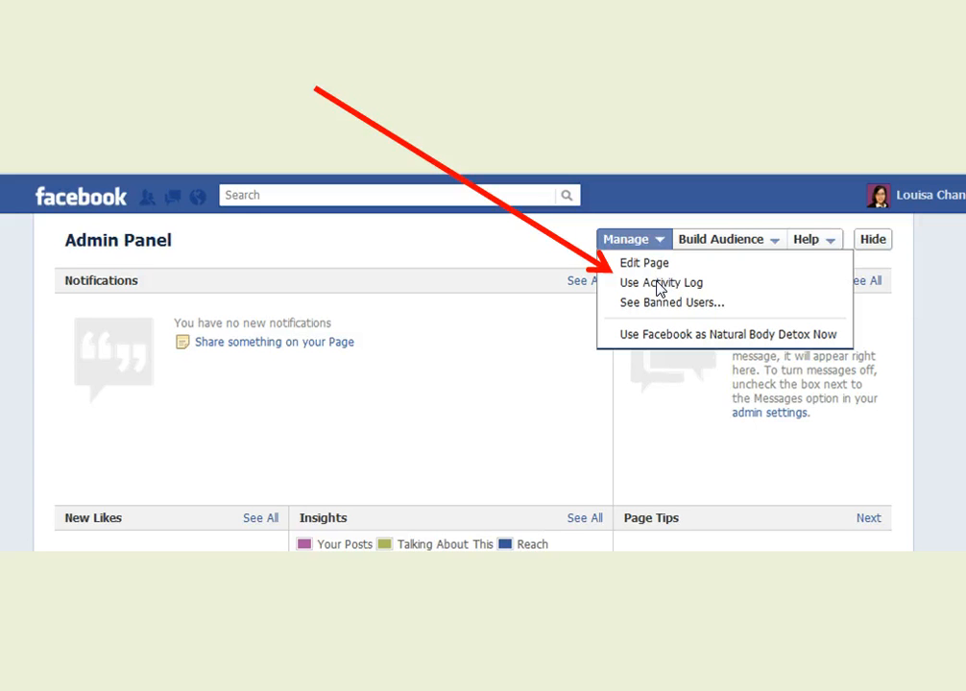
mouse_move(549, 136)
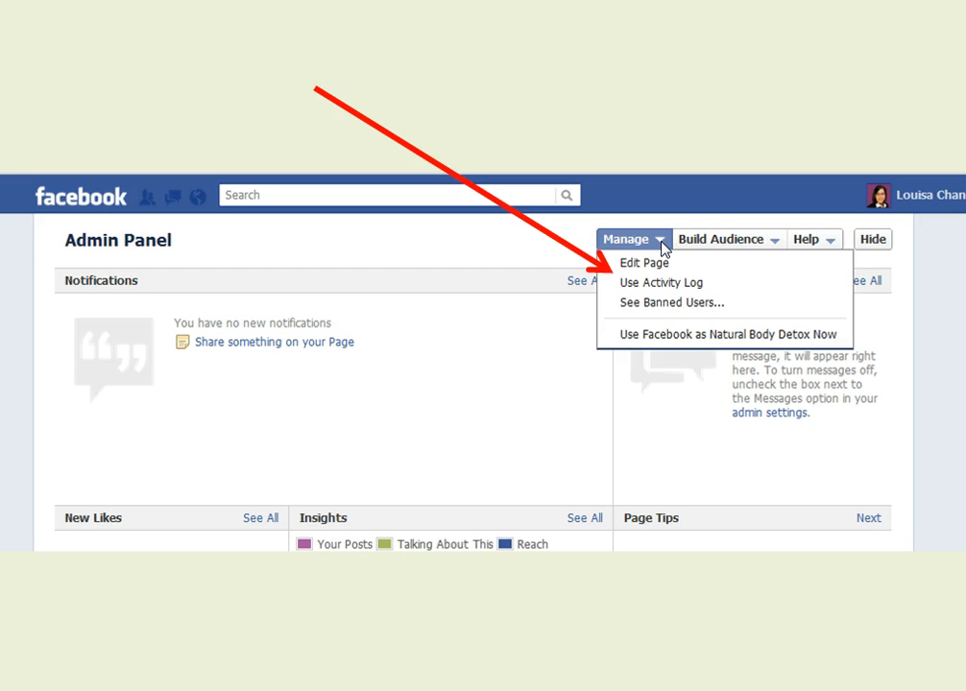
mouse_move(710, 302)
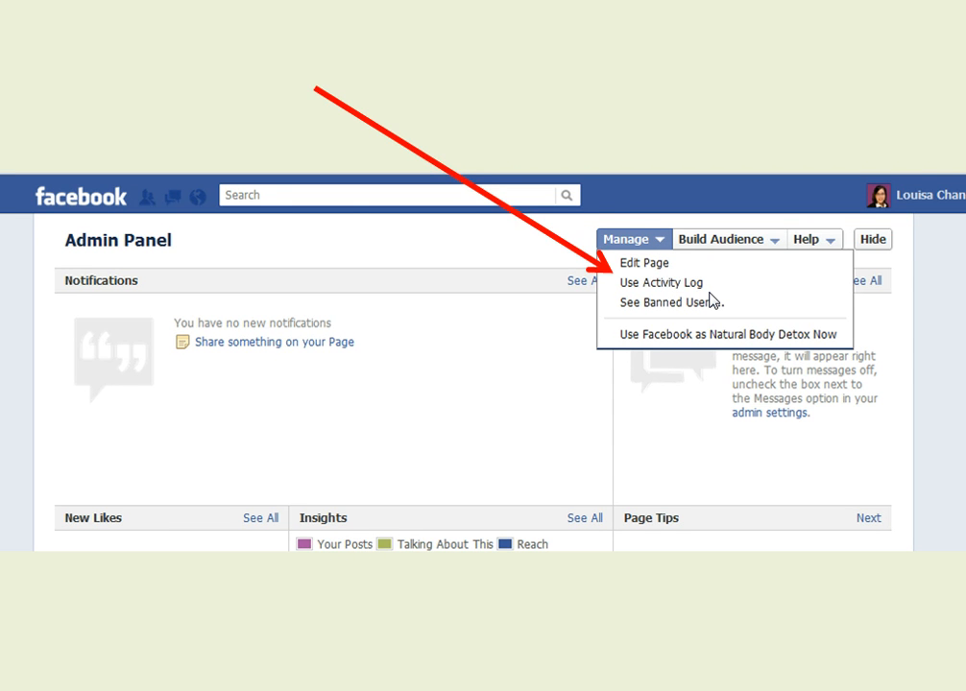
click(660, 283)
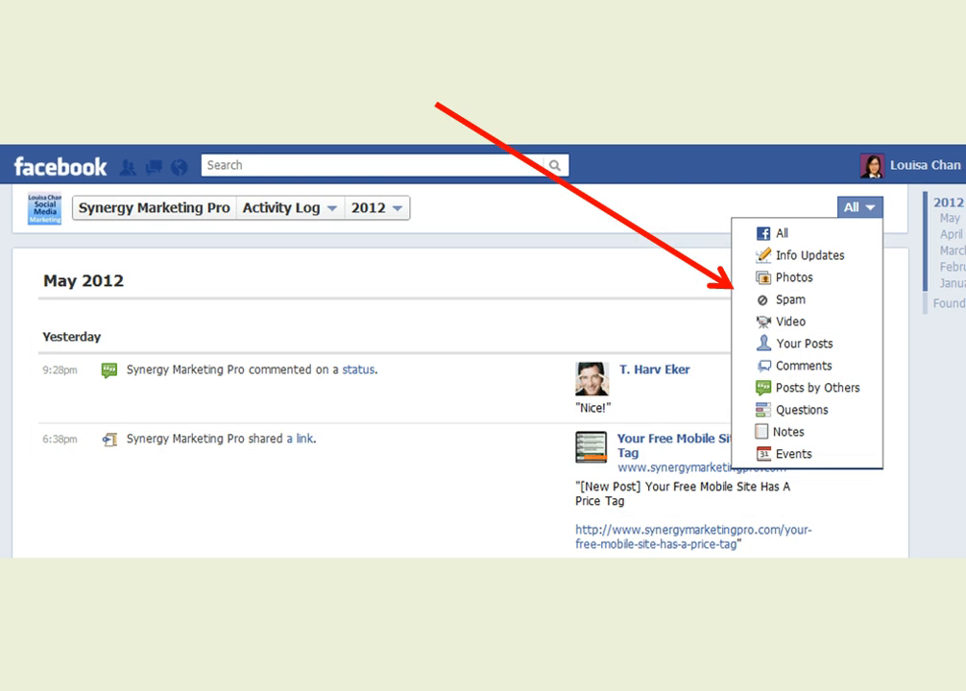
mouse_move(140, 304)
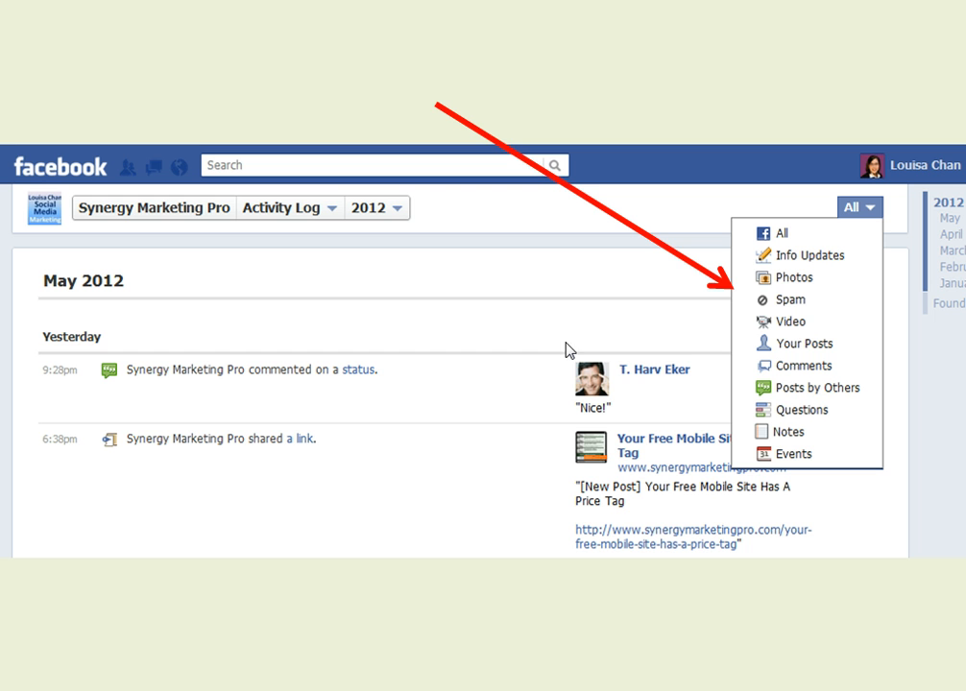
mouse_move(552, 579)
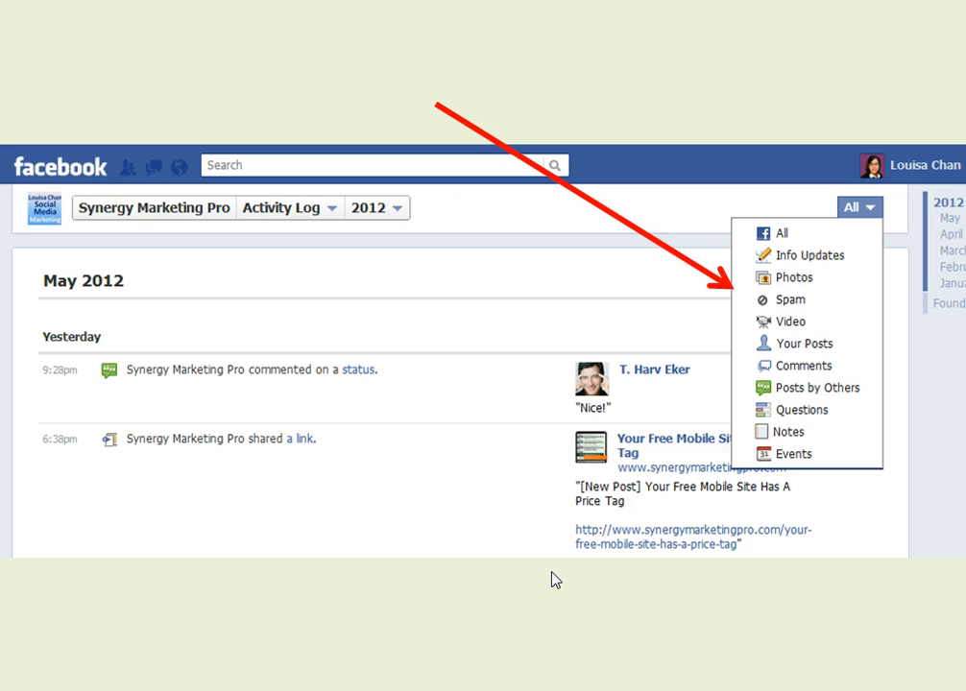
mouse_move(794, 299)
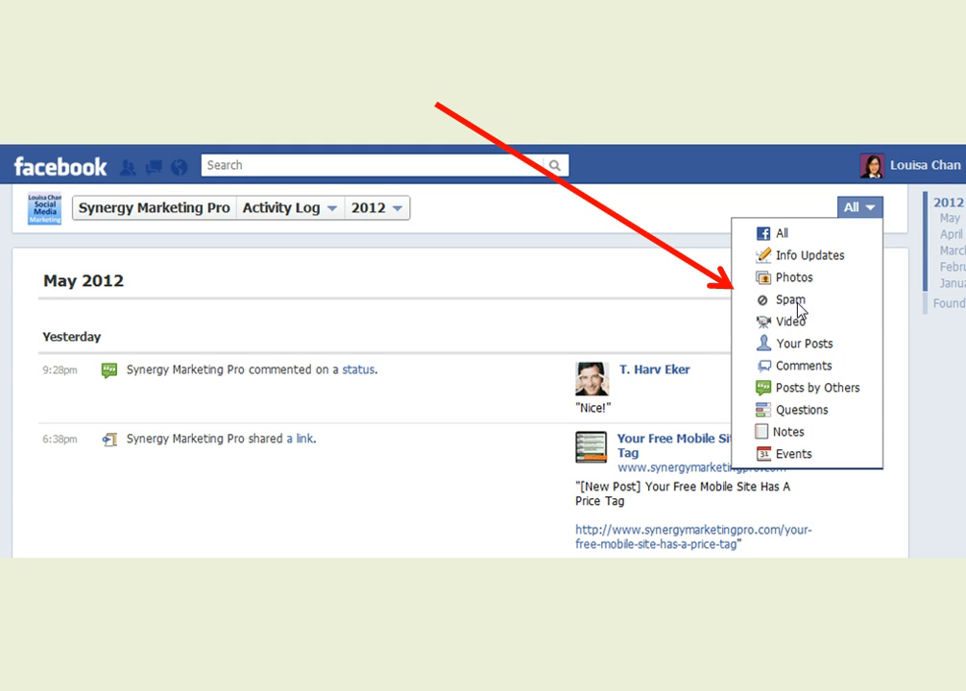
mouse_move(783, 309)
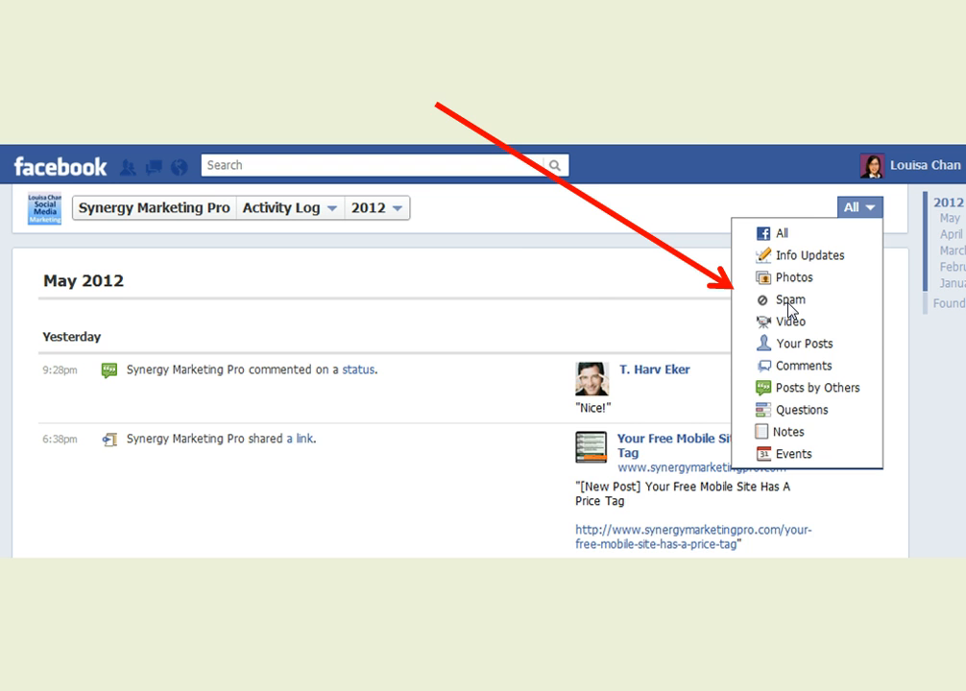
Filter the Activity Log from All to Spam so only spam-marked posts show
click(789, 299)
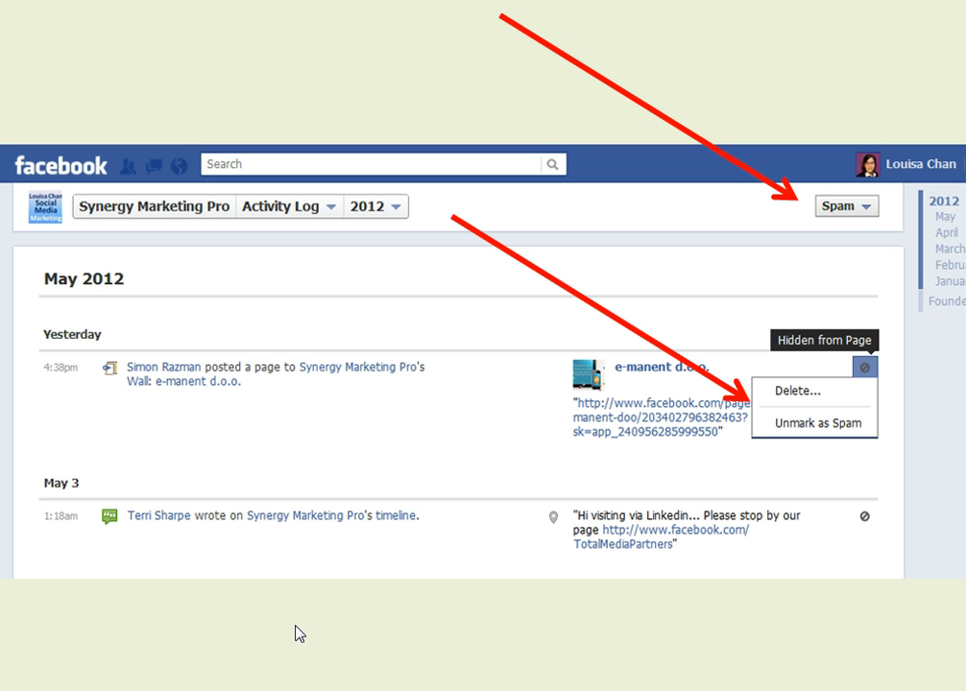
mouse_move(501, 453)
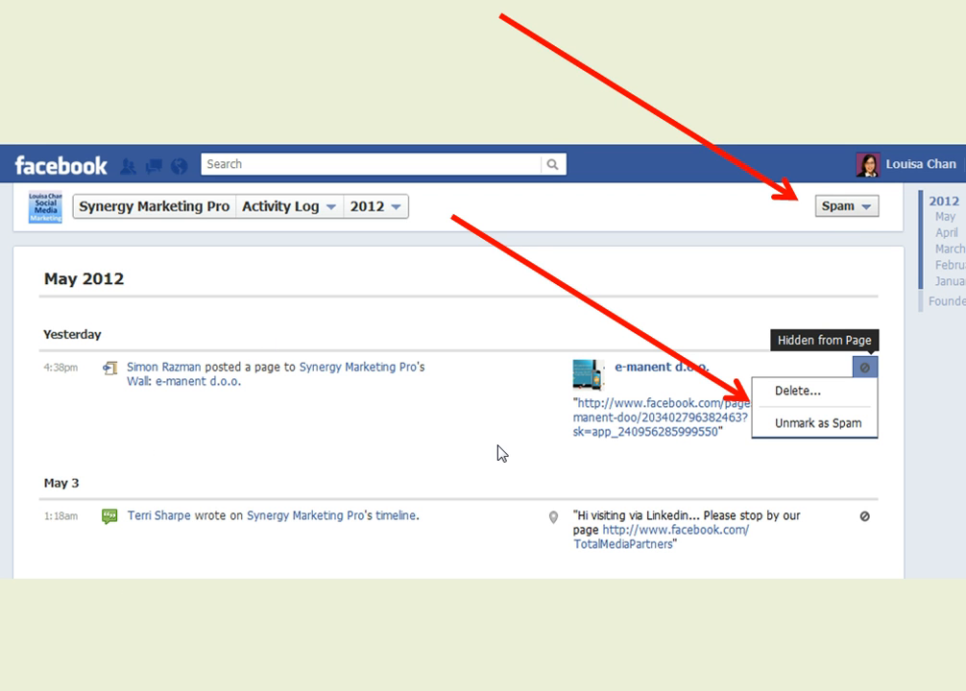
mouse_move(138, 389)
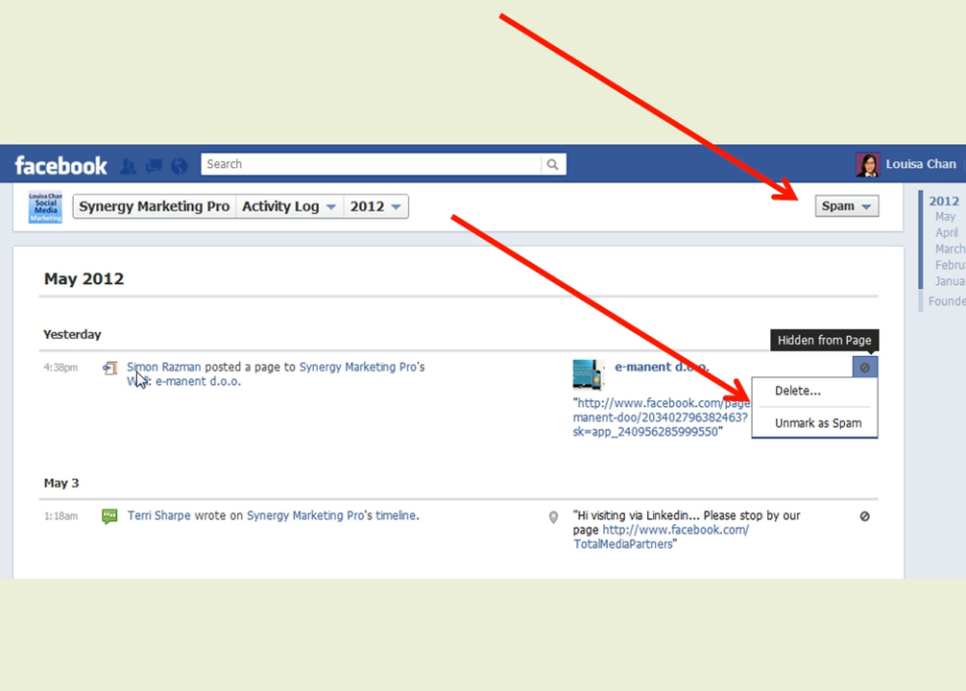
mouse_move(526, 480)
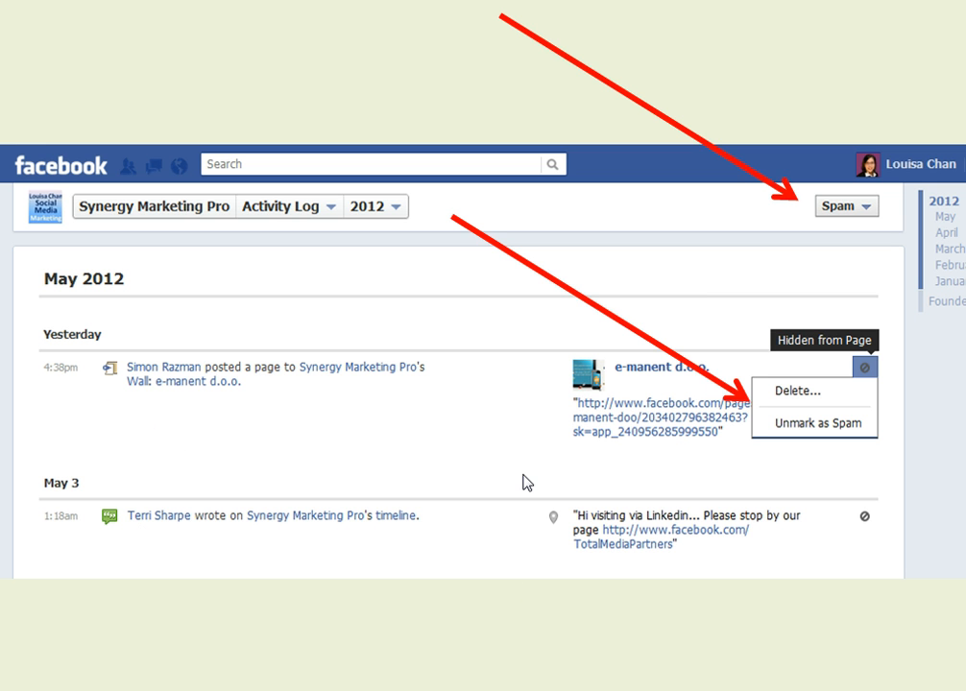
mouse_move(602, 587)
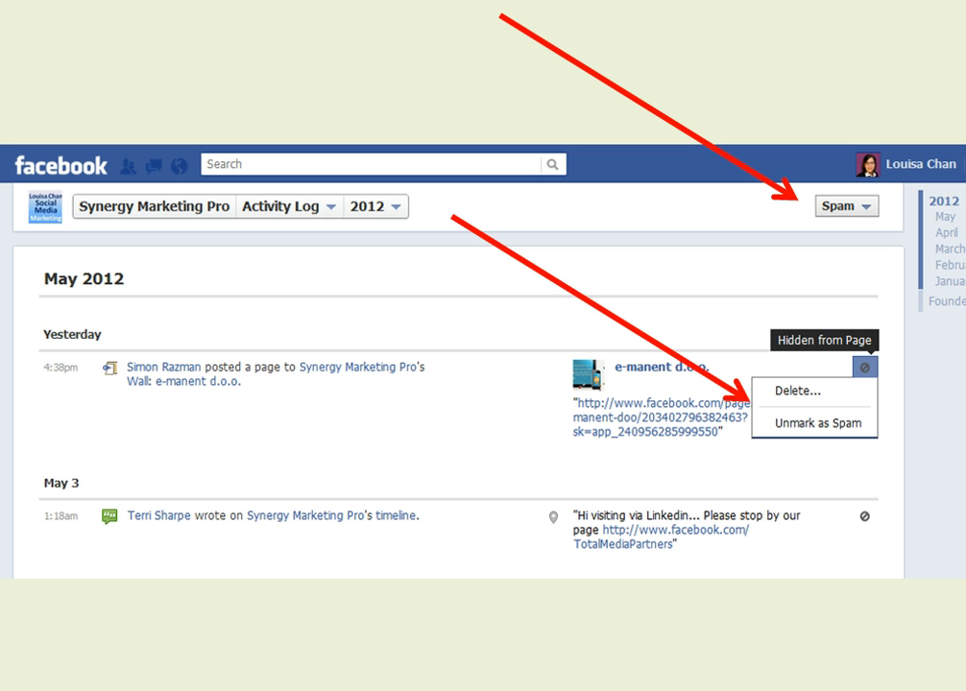
mouse_move(821, 395)
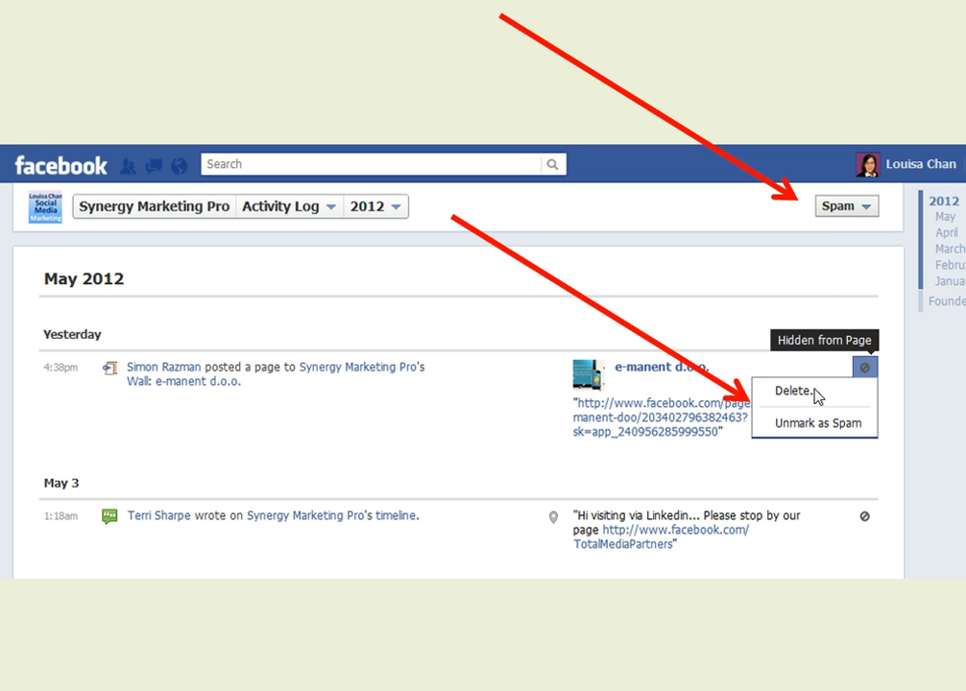
mouse_move(872, 437)
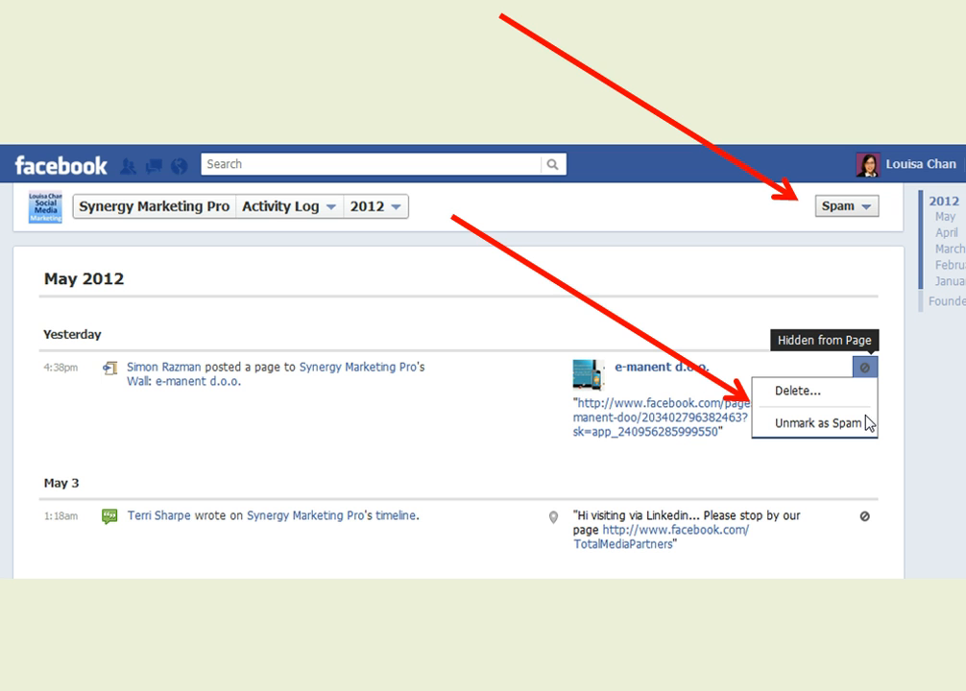
mouse_move(821, 396)
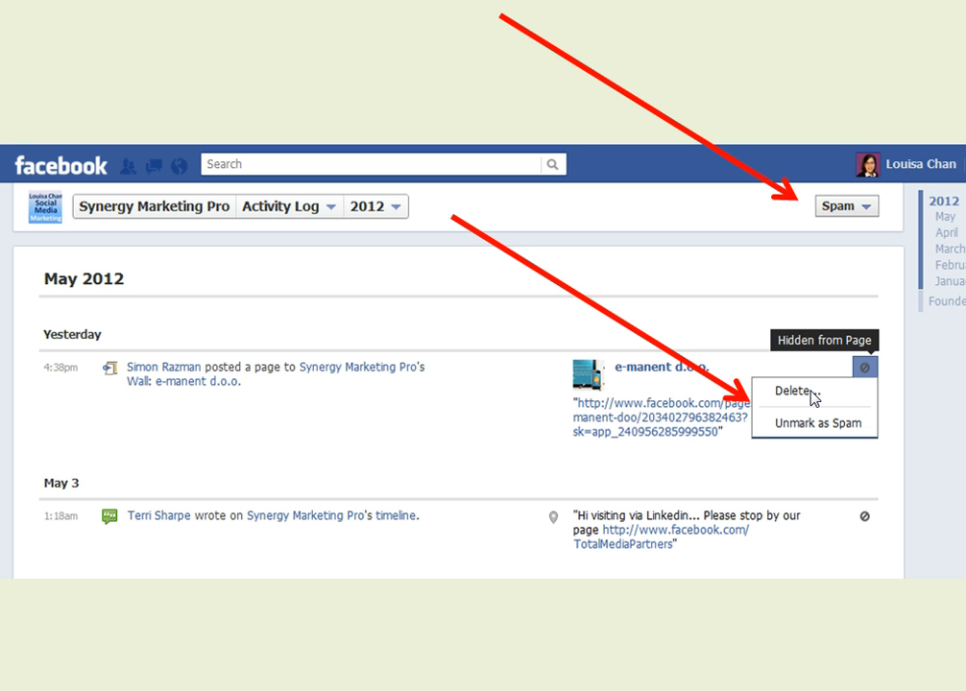